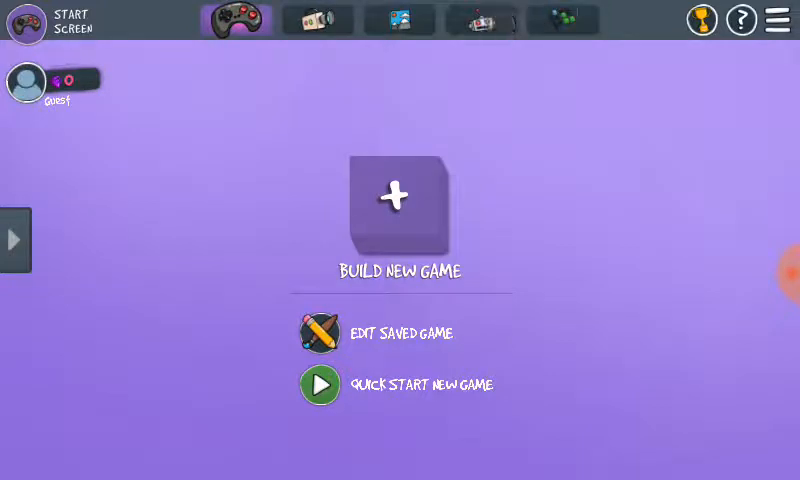
- Switch to the empty Character Builder section from the start screen
click(481, 19)
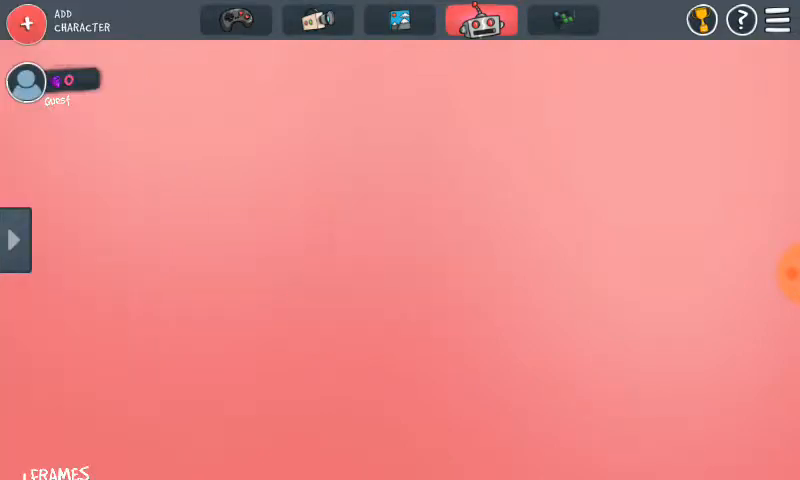
- Start a new character and swap the green palette slot for bright blue
click(13, 239)
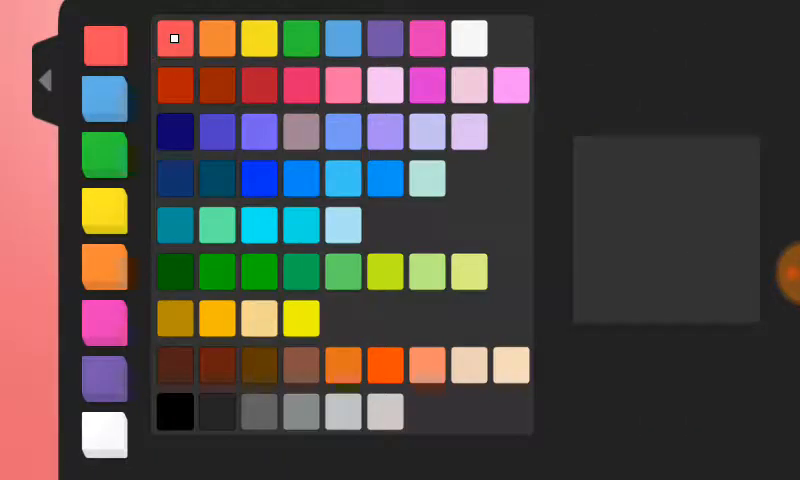
click(301, 38)
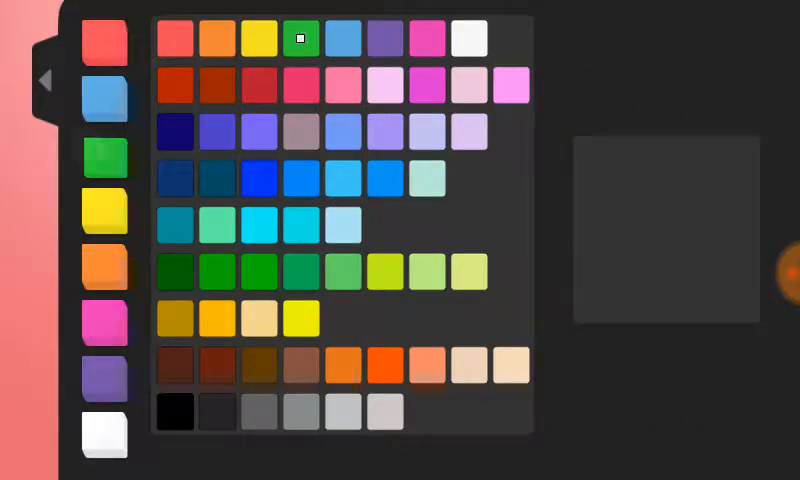
click(259, 180)
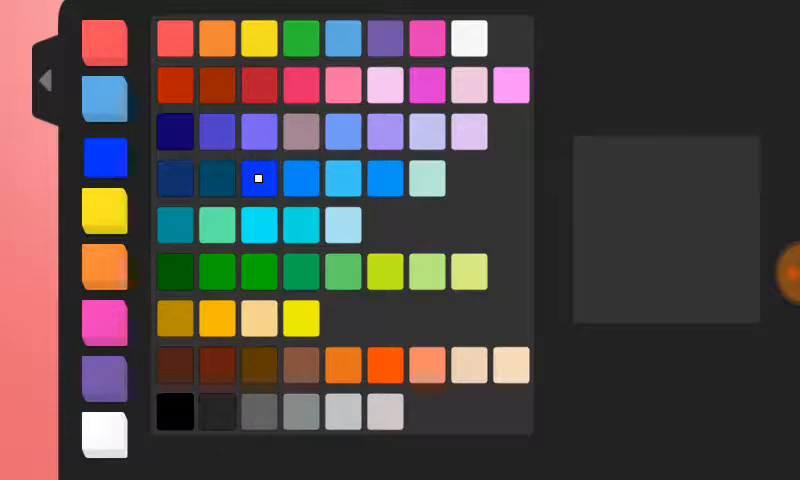
click(343, 37)
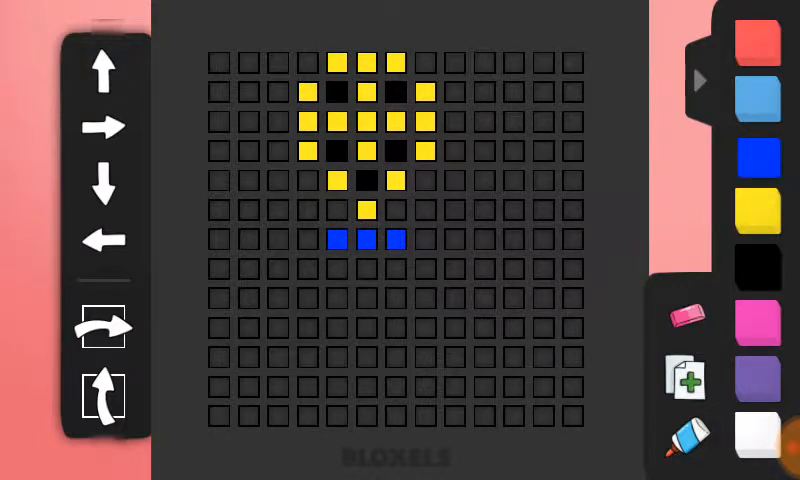
- Paint the character's body and leg blocks, then start playing it in a level
click(337, 268)
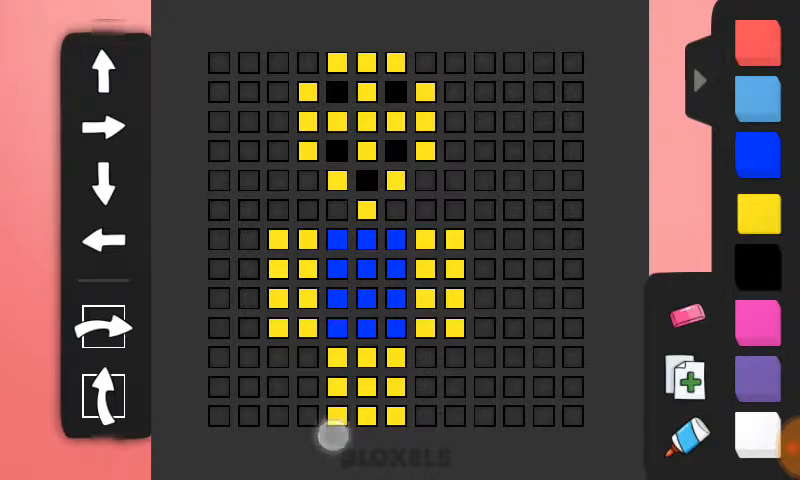
click(768, 210)
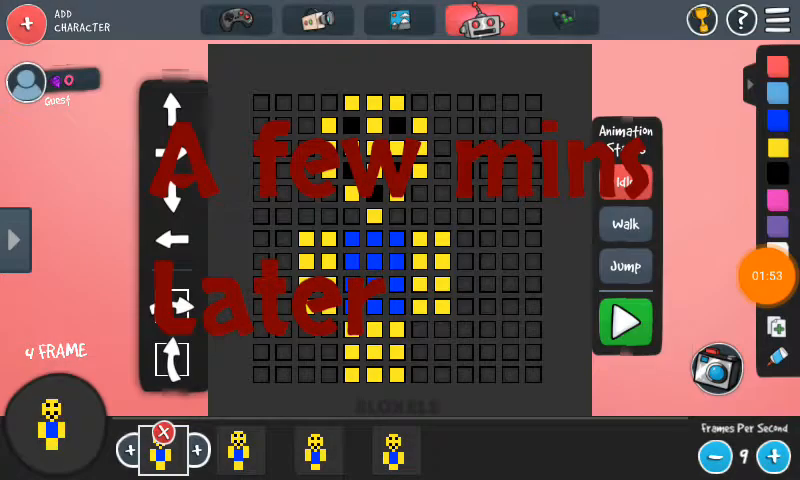
click(626, 320)
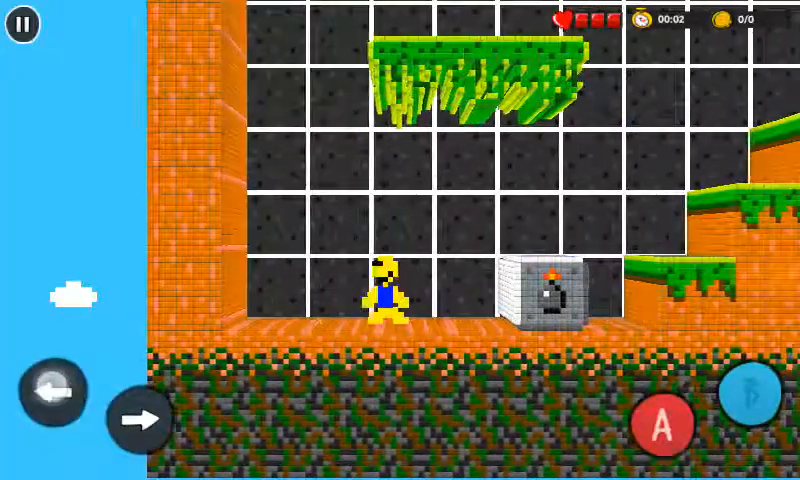
- Walk the hero right along the floor into the bomb block
click(138, 419)
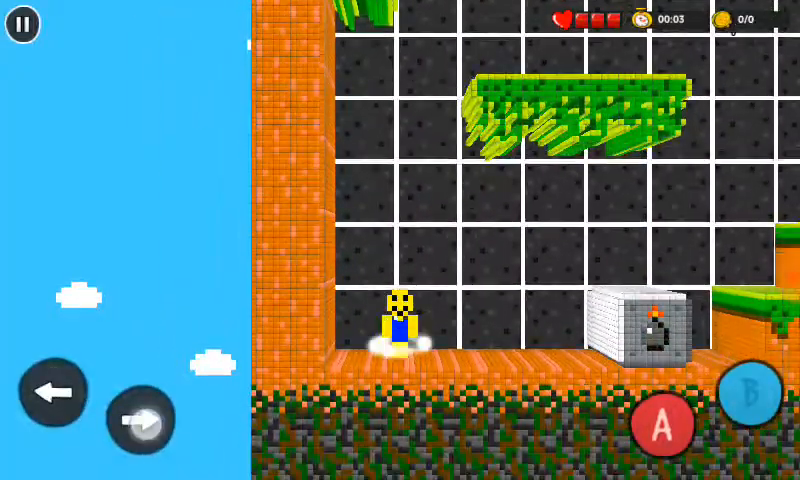
click(143, 420)
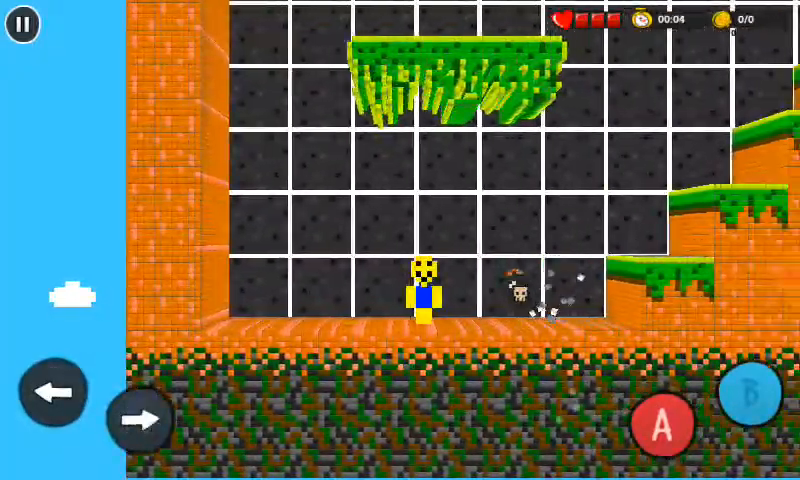